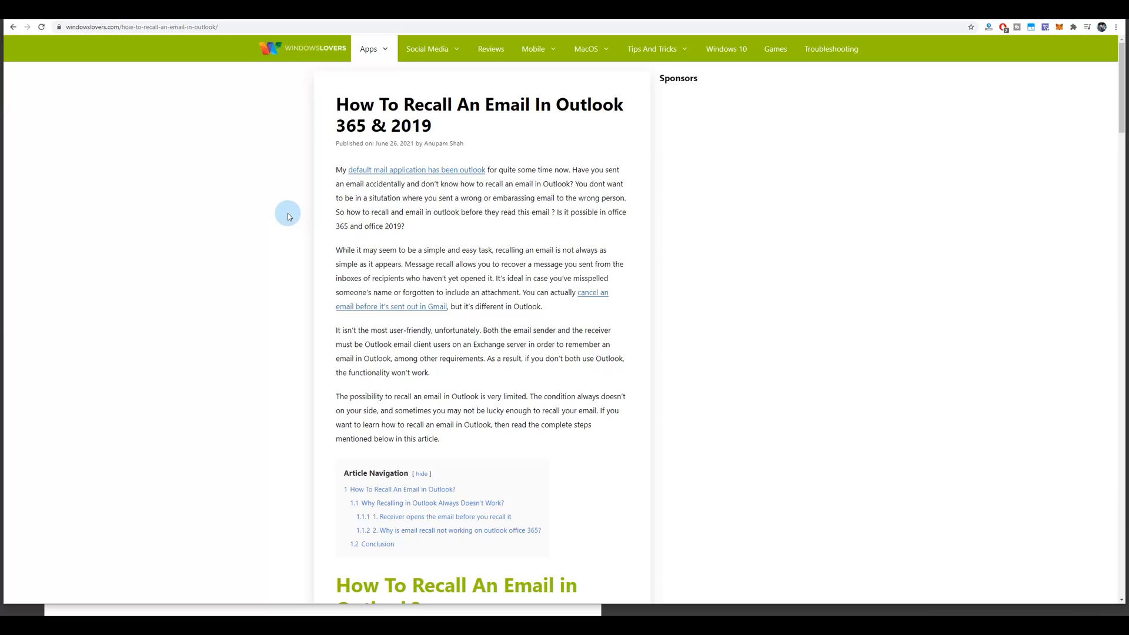
mouse_move(627, 528)
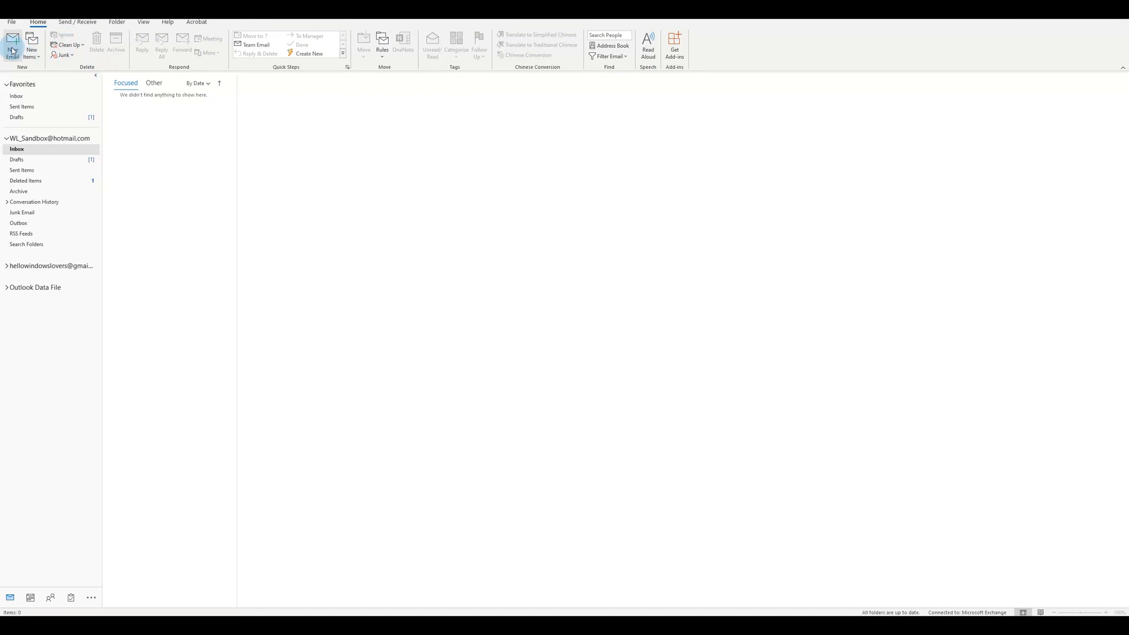
Compose a new email with TEST as subject and body and send it to your own account.
click(12, 44)
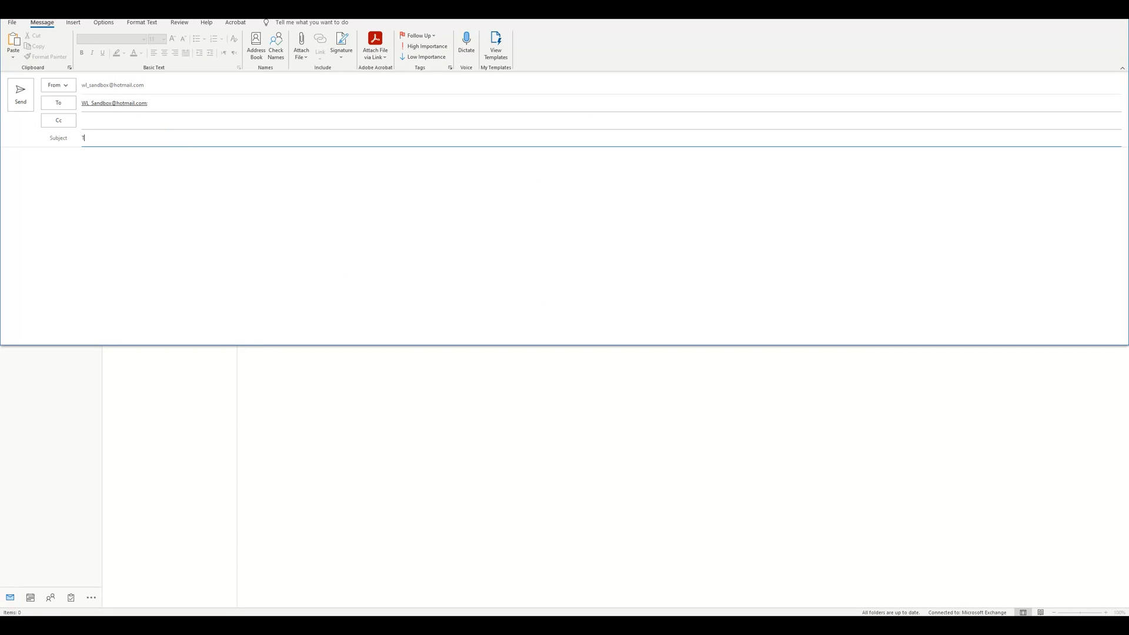
text(TEST)
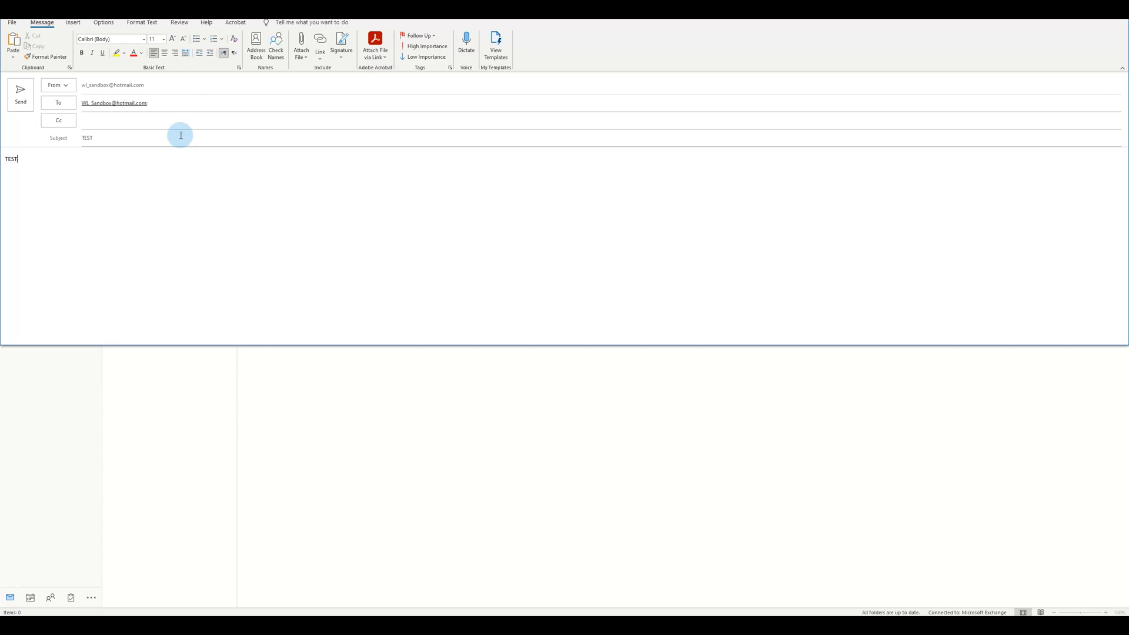
click(20, 95)
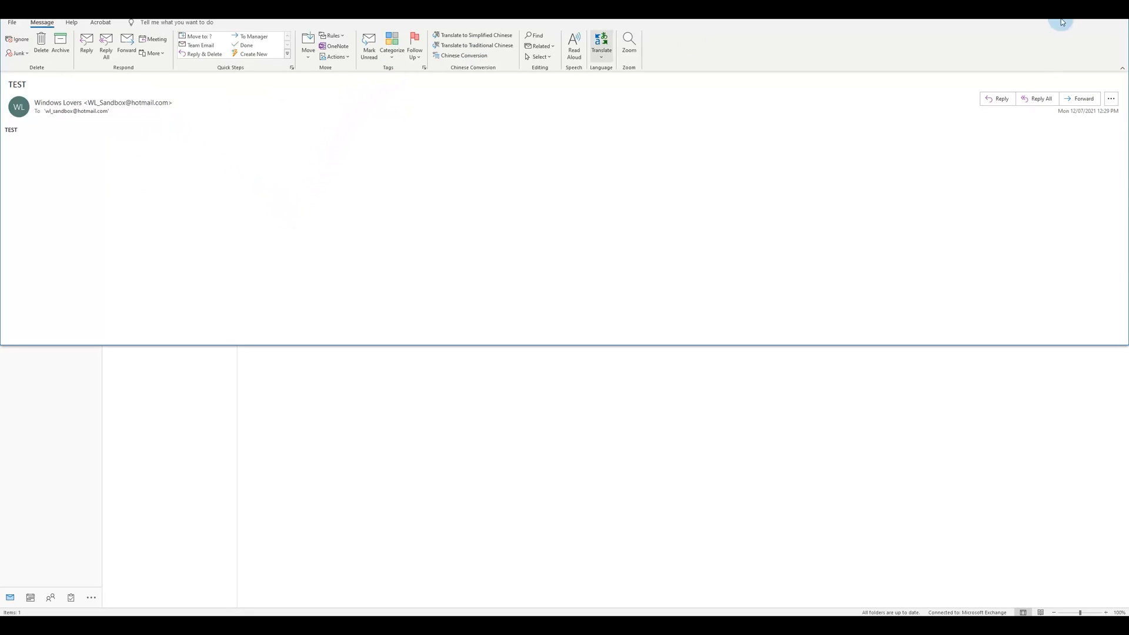
Start Recall This Message from the Actions menu of the sent TEST message.
click(24, 169)
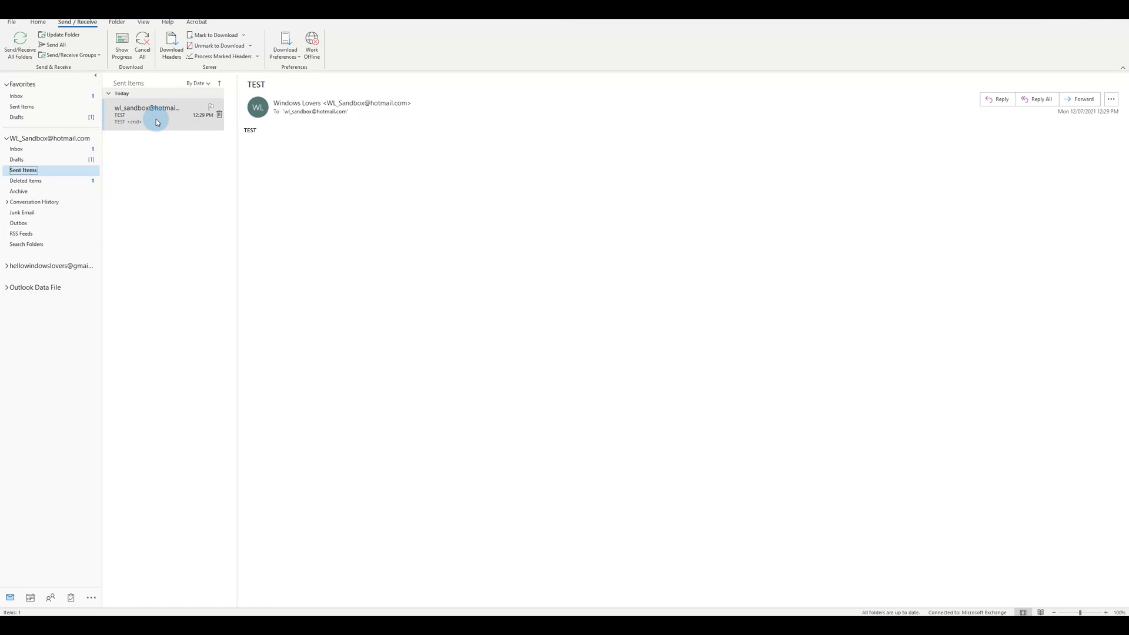
double_click(130, 115)
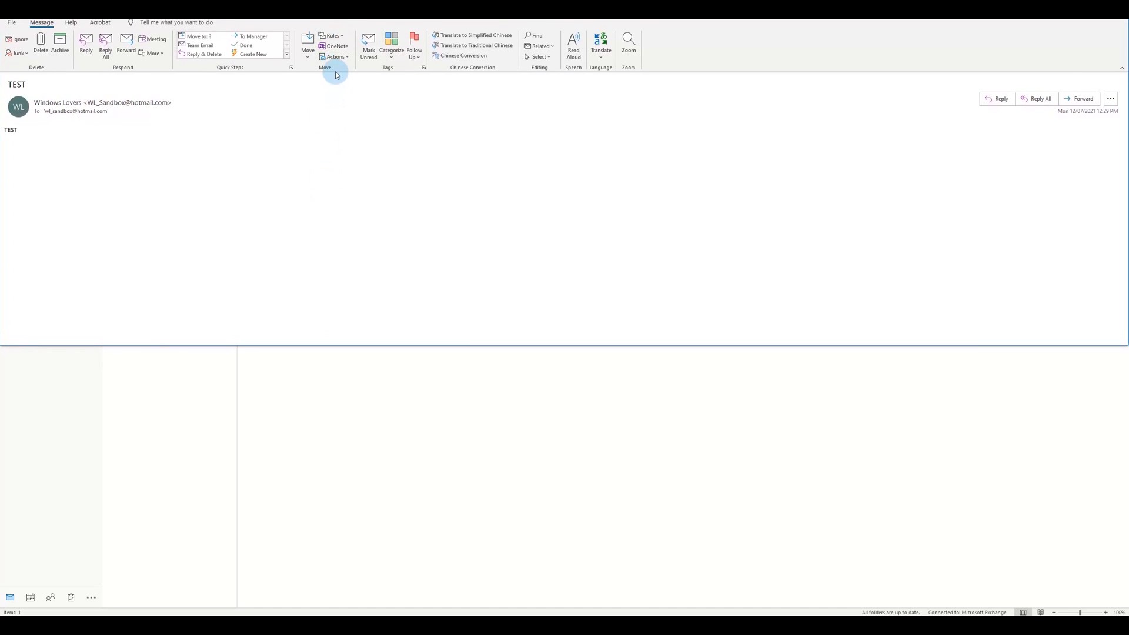
click(333, 56)
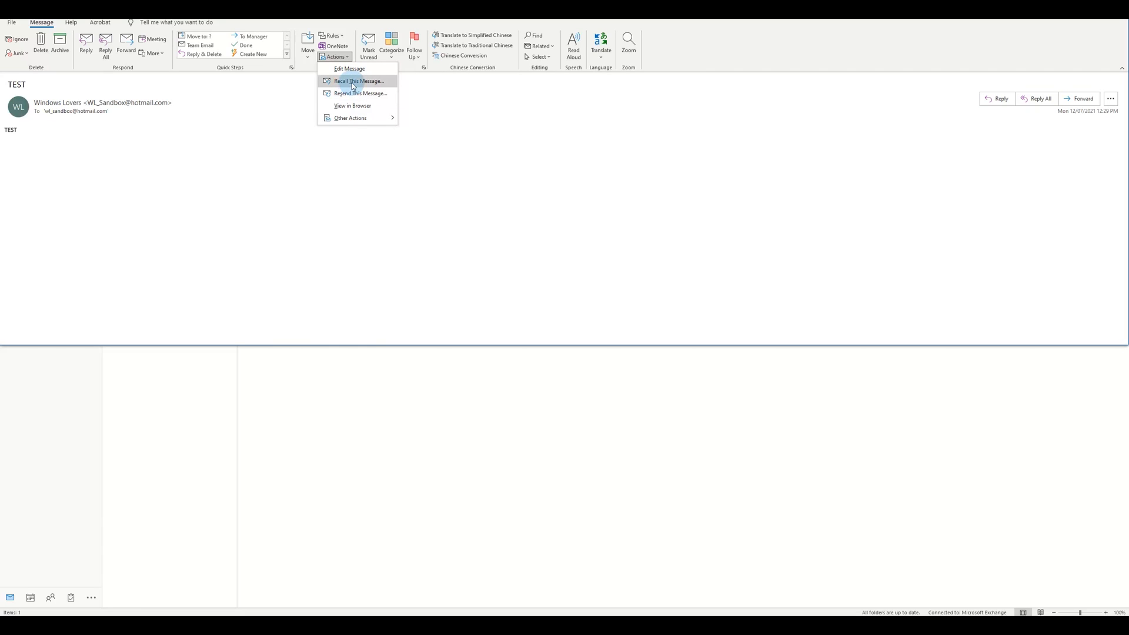
mouse_move(358, 81)
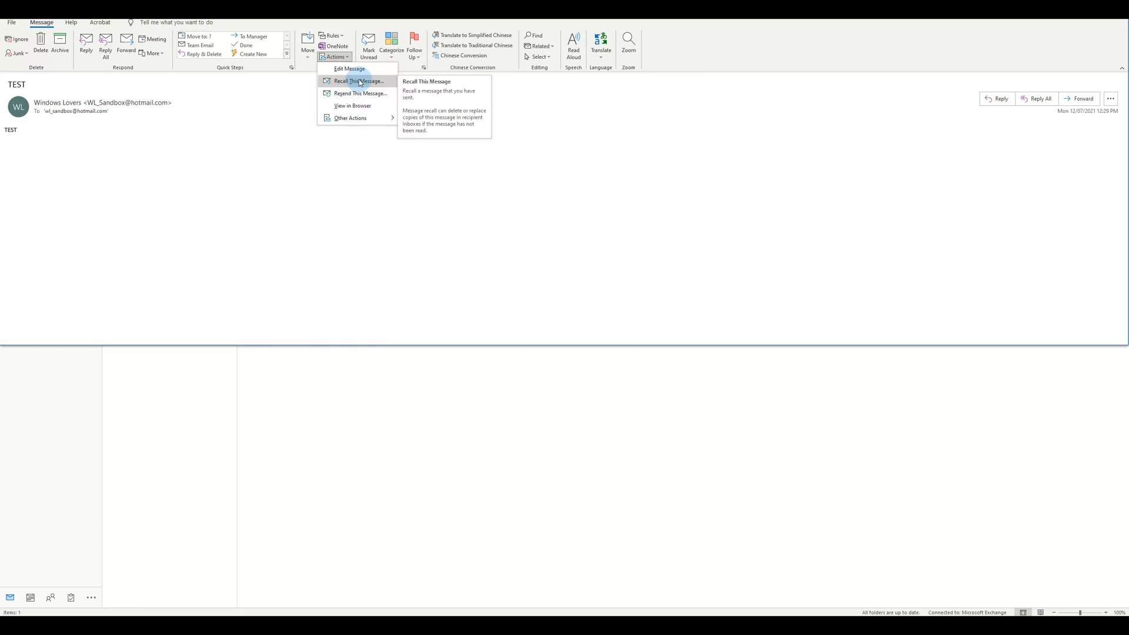
click(358, 81)
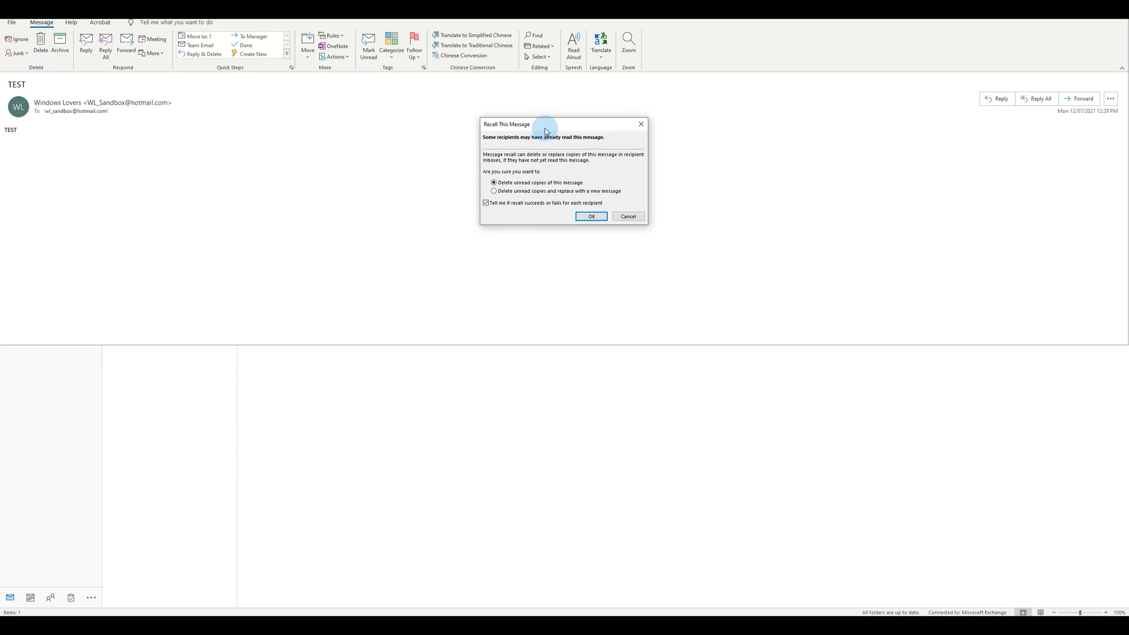
Choose 'Delete unread copies of this message' as the recall option.
drag(545, 128, 467, 135)
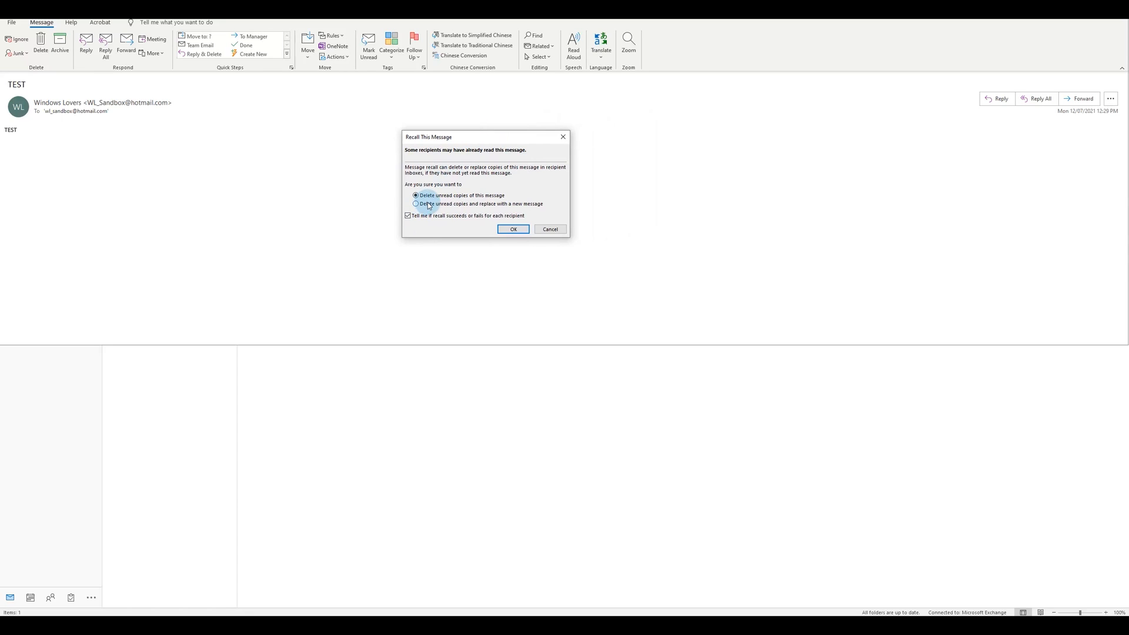
click(416, 204)
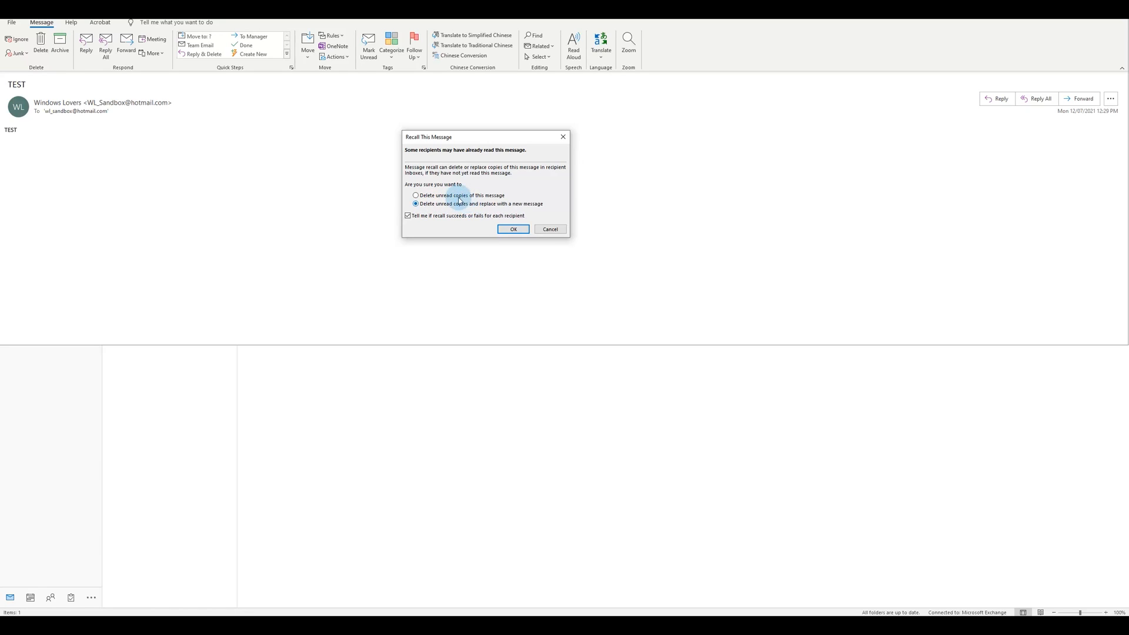
click(415, 195)
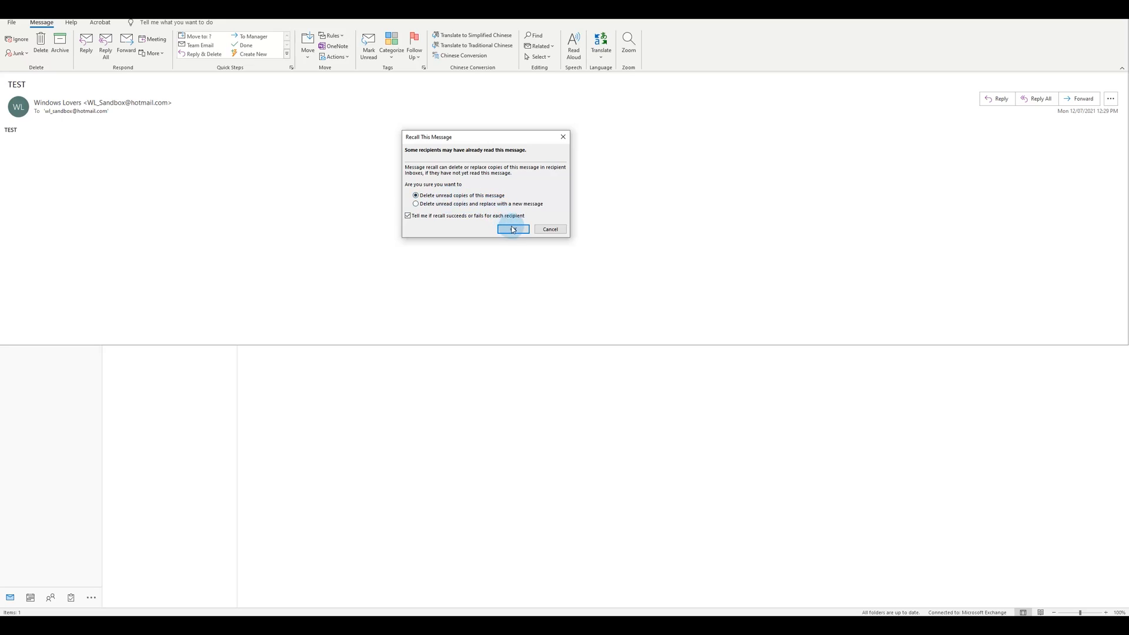
Confirm the recall and return to the Inbox showing the original TEST message.
click(513, 229)
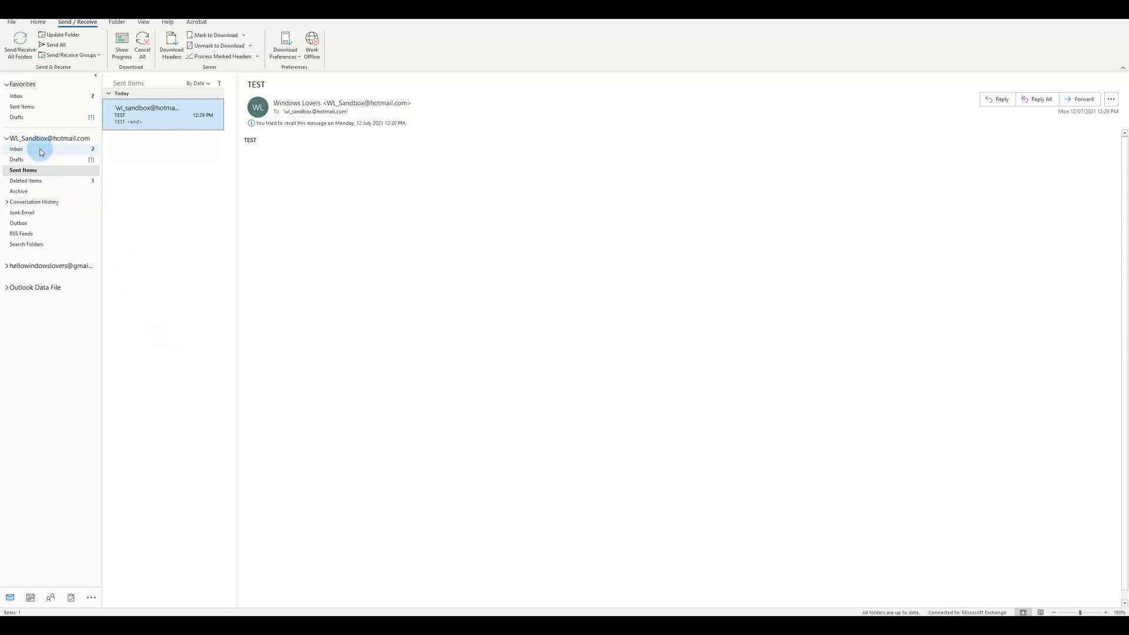
click(17, 149)
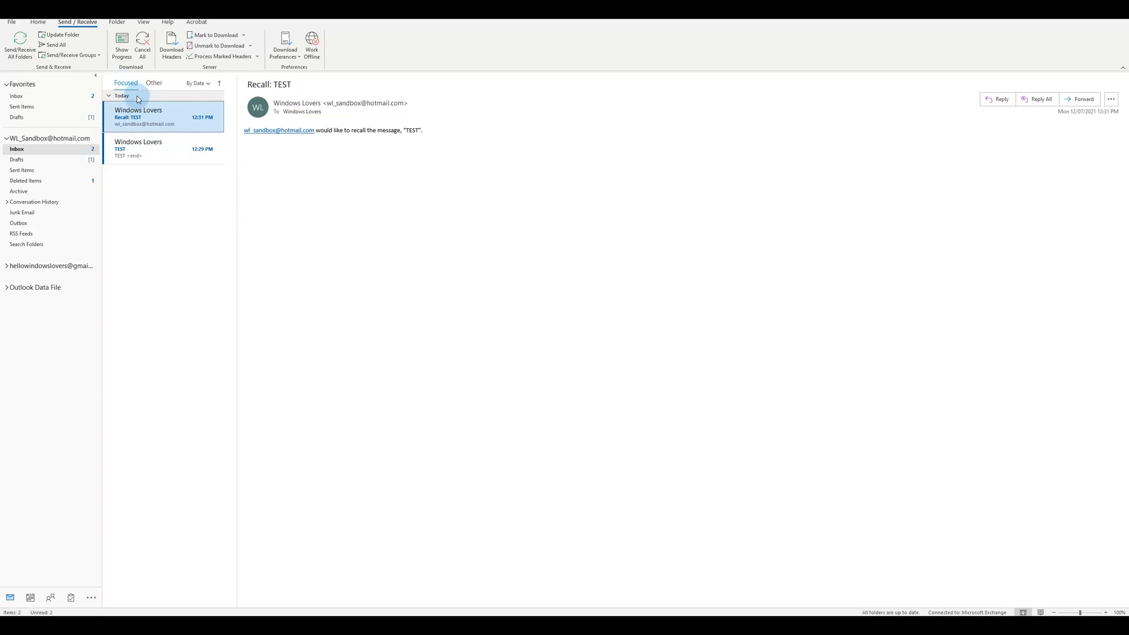
click(164, 148)
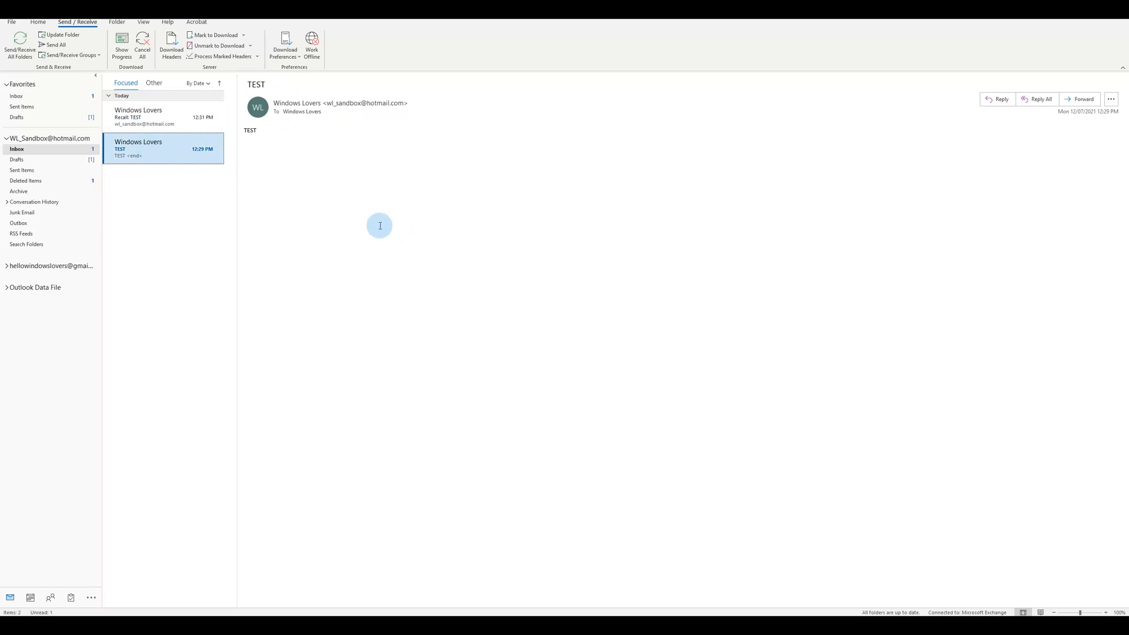
Compare the 'Recall: TEST' notice with the original TEST message in the reading pane.
click(165, 116)
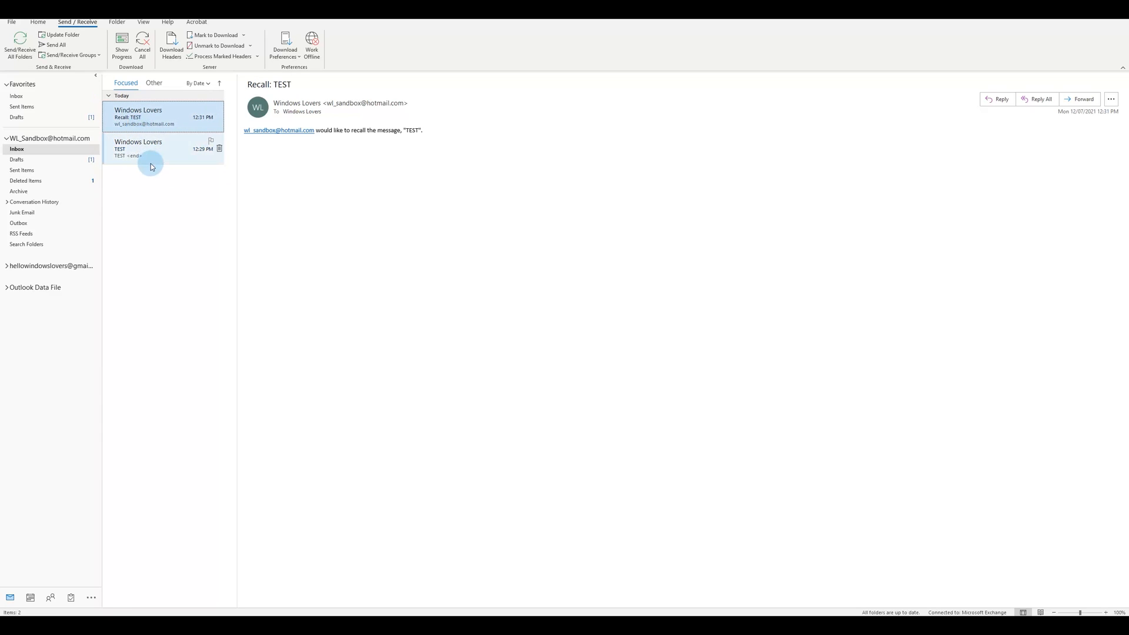
click(151, 148)
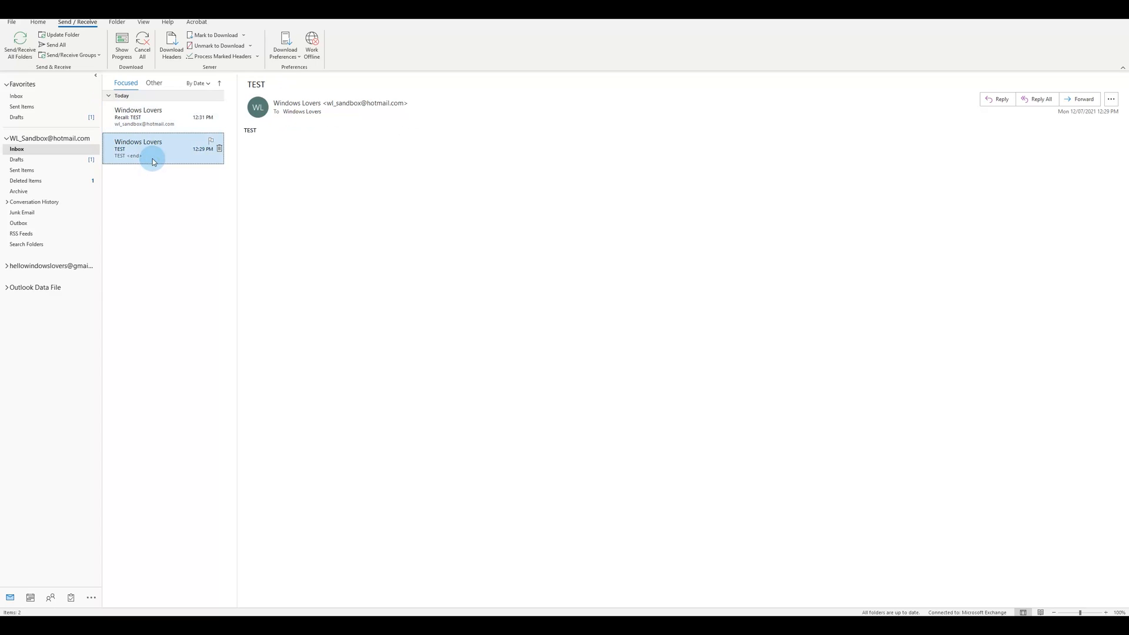
mouse_move(171, 153)
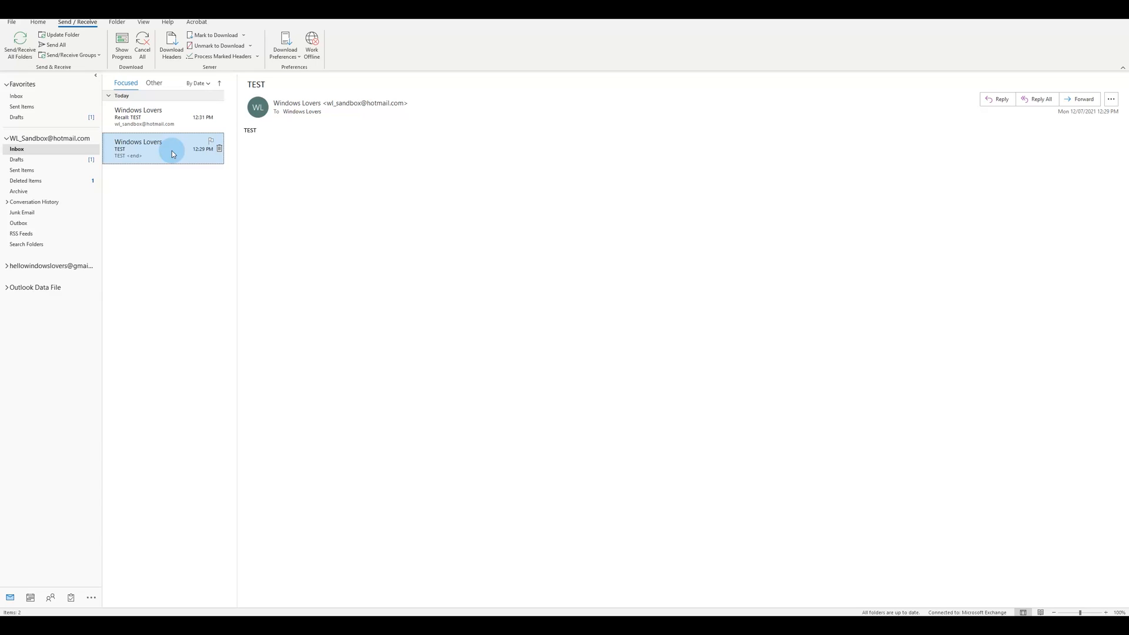
click(159, 116)
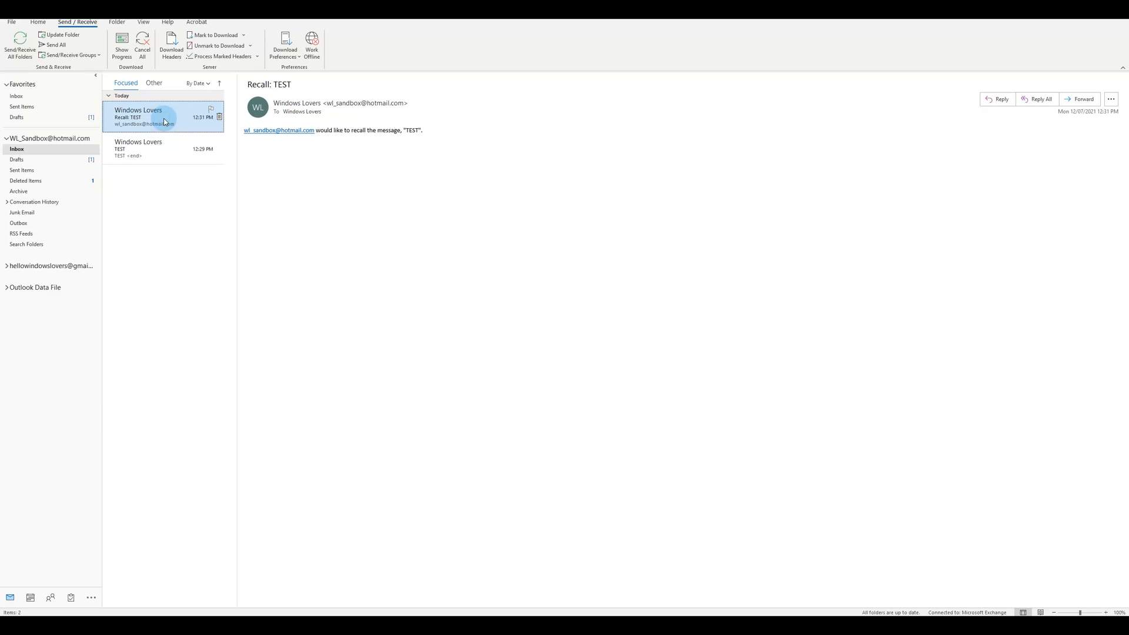
Review the Recall/Resend actions for TEST and switch to Outlook on the web with a TEST draft.
click(163, 148)
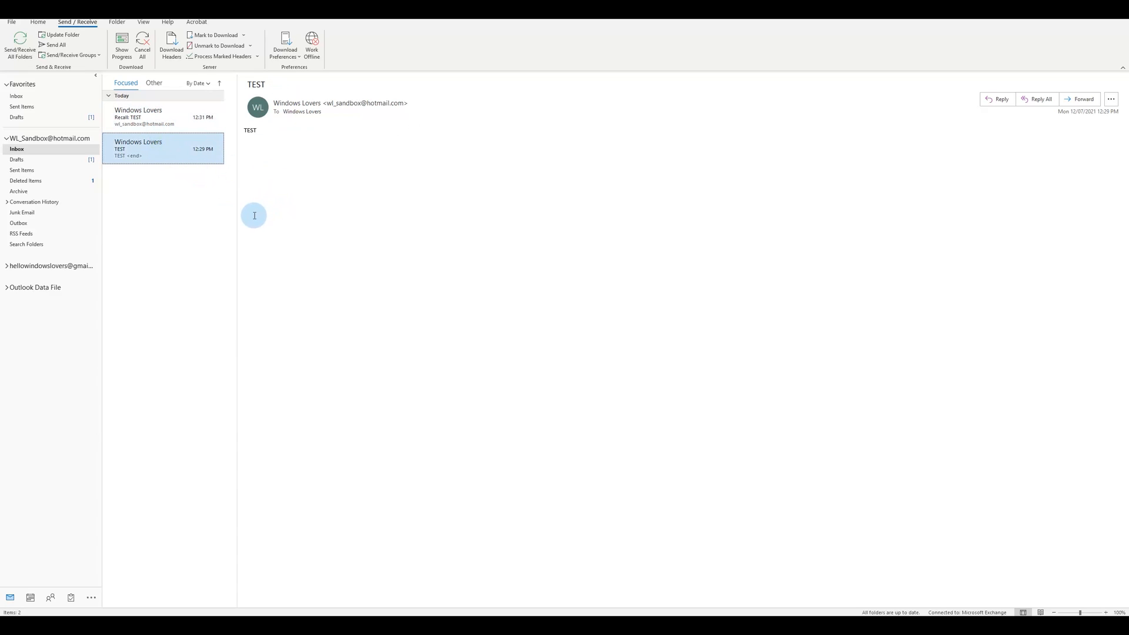
mouse_move(37, 173)
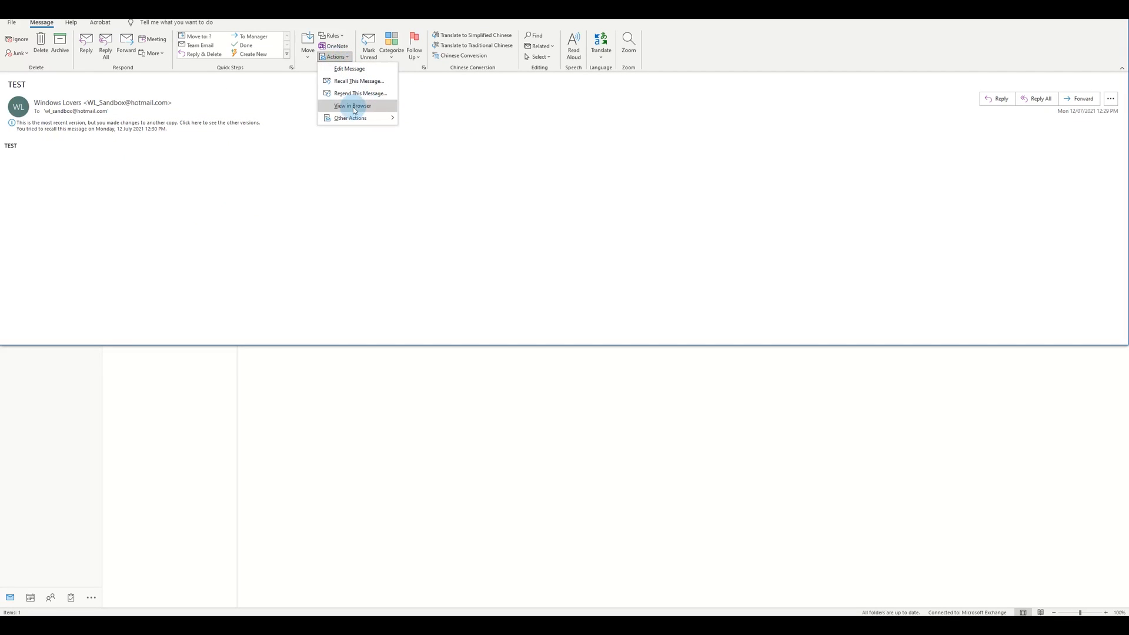
mouse_move(357, 94)
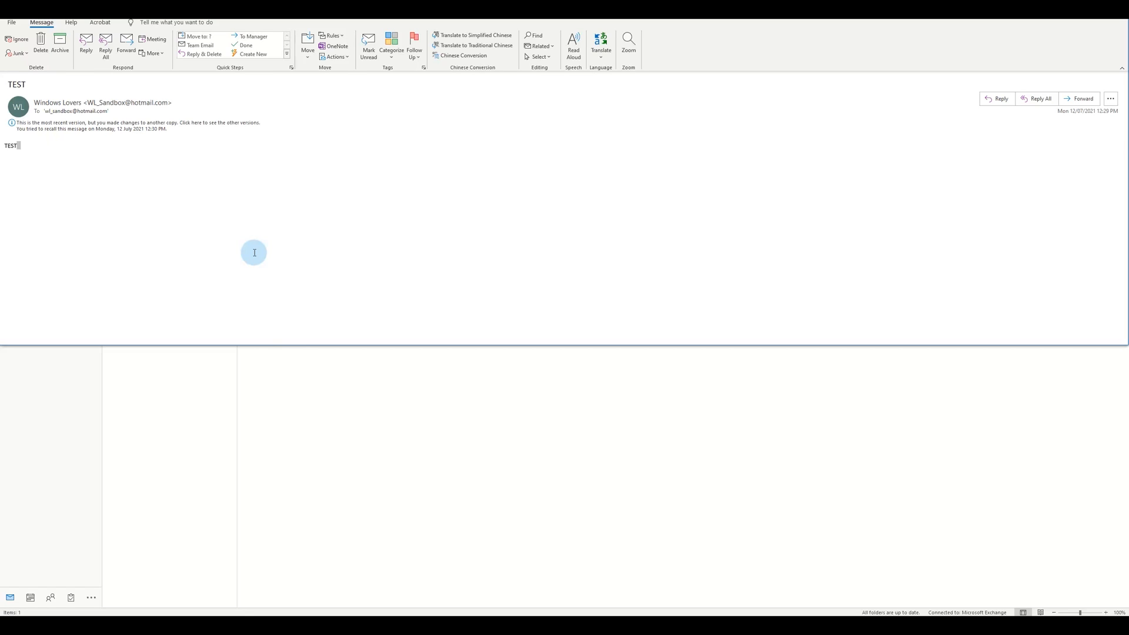
click(332, 57)
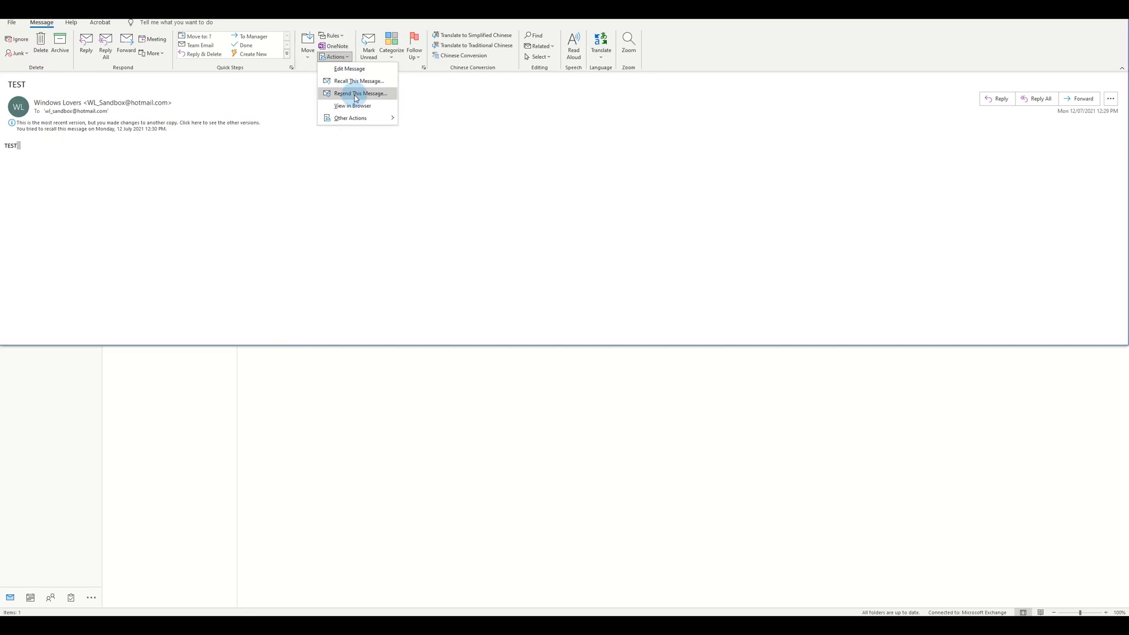
click(359, 93)
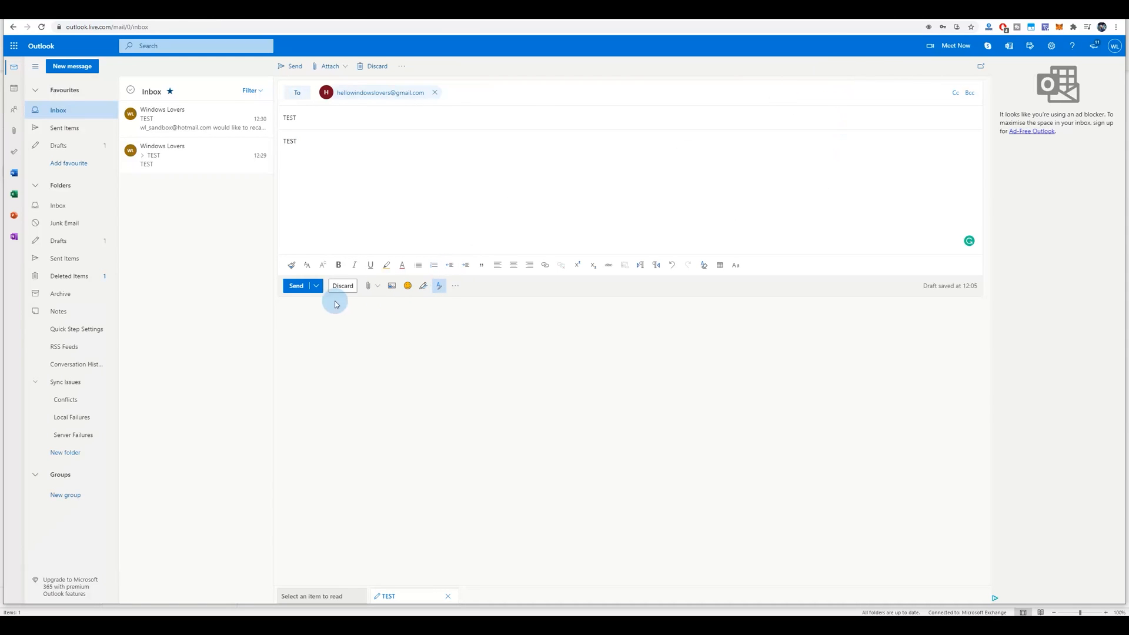
mouse_move(415, 23)
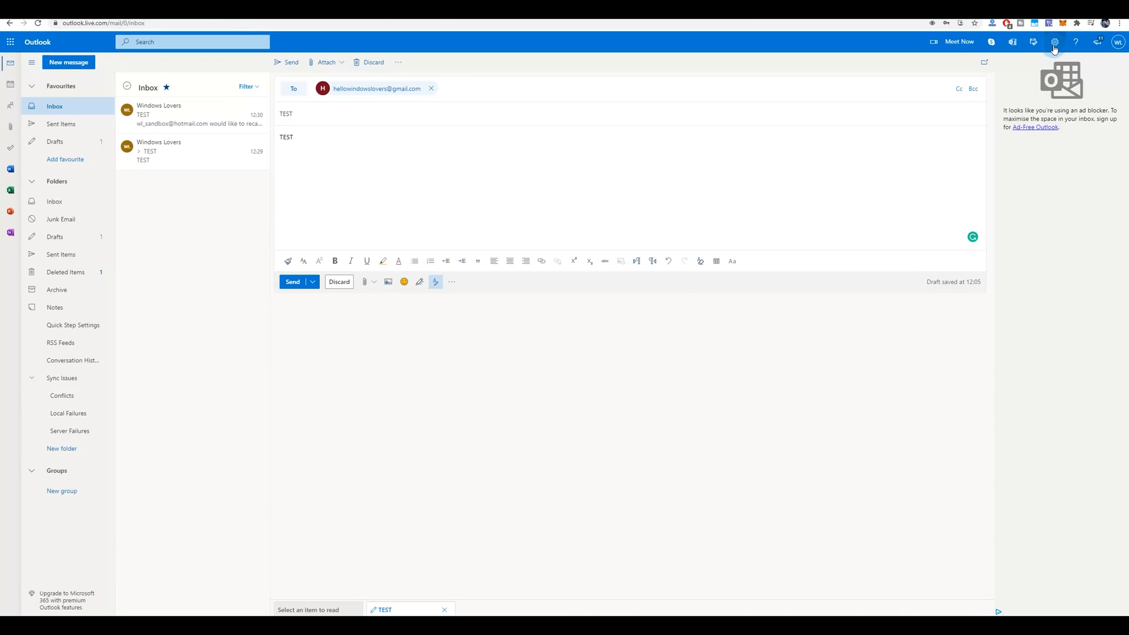
Reach the Compose and reply page of the full Outlook web settings.
click(1054, 41)
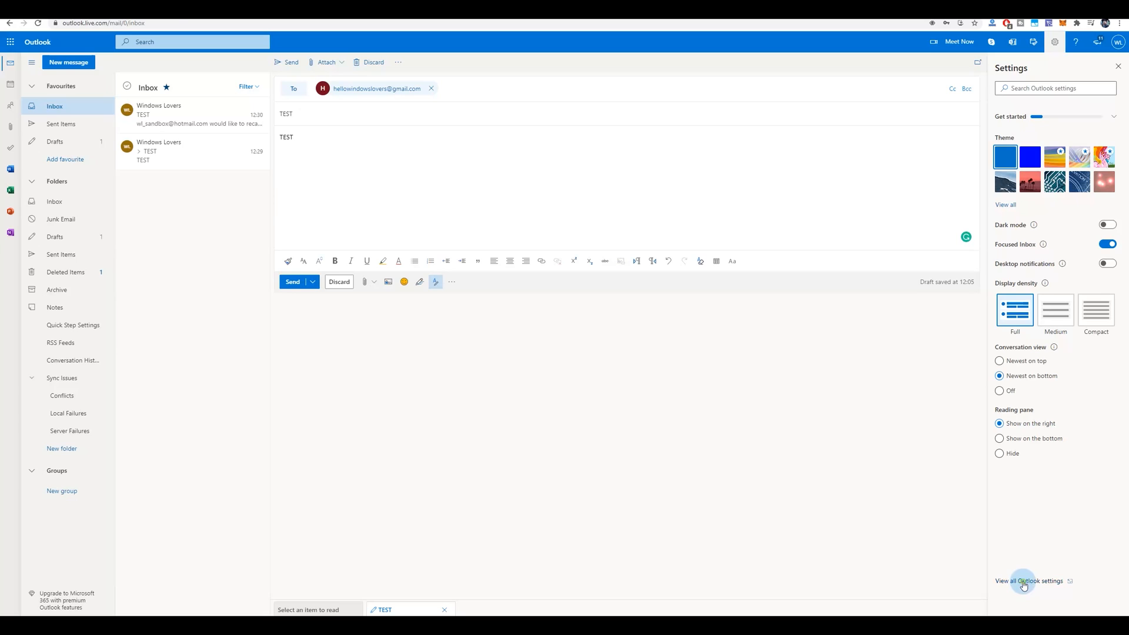
click(1030, 581)
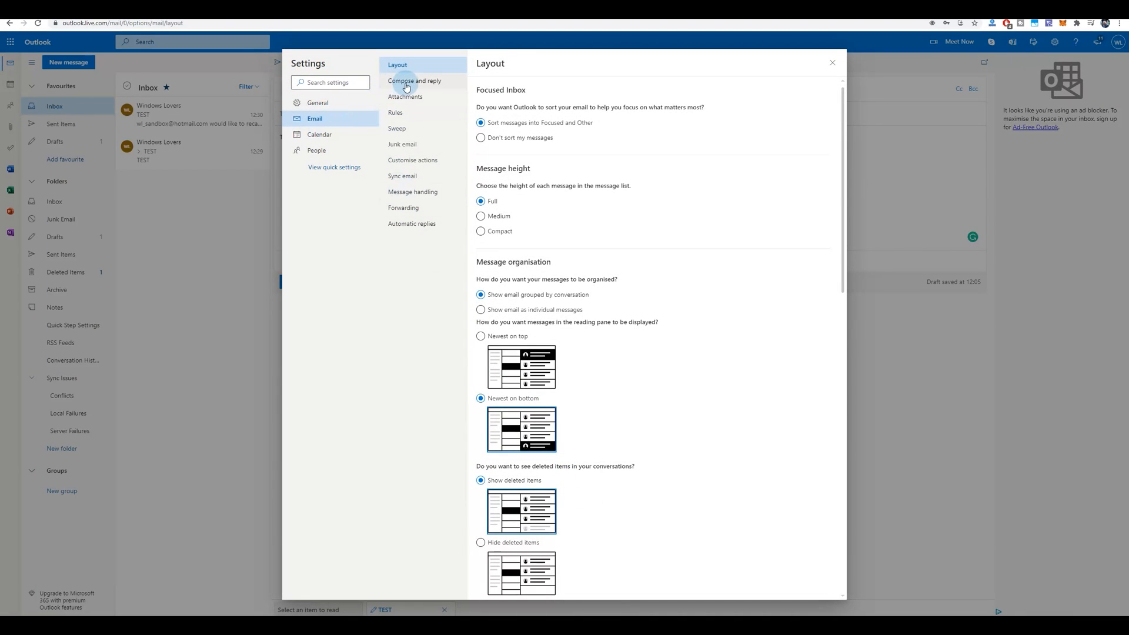
click(414, 80)
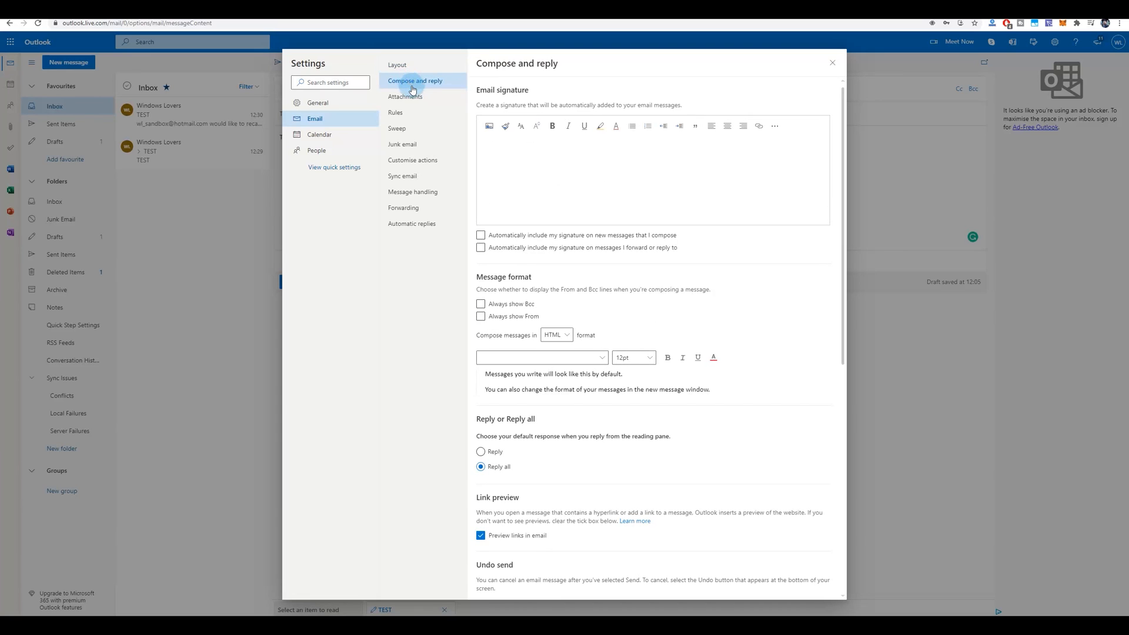
Raise the Undo send cancellation window from 0 up to 10 seconds.
scroll(down, 3)
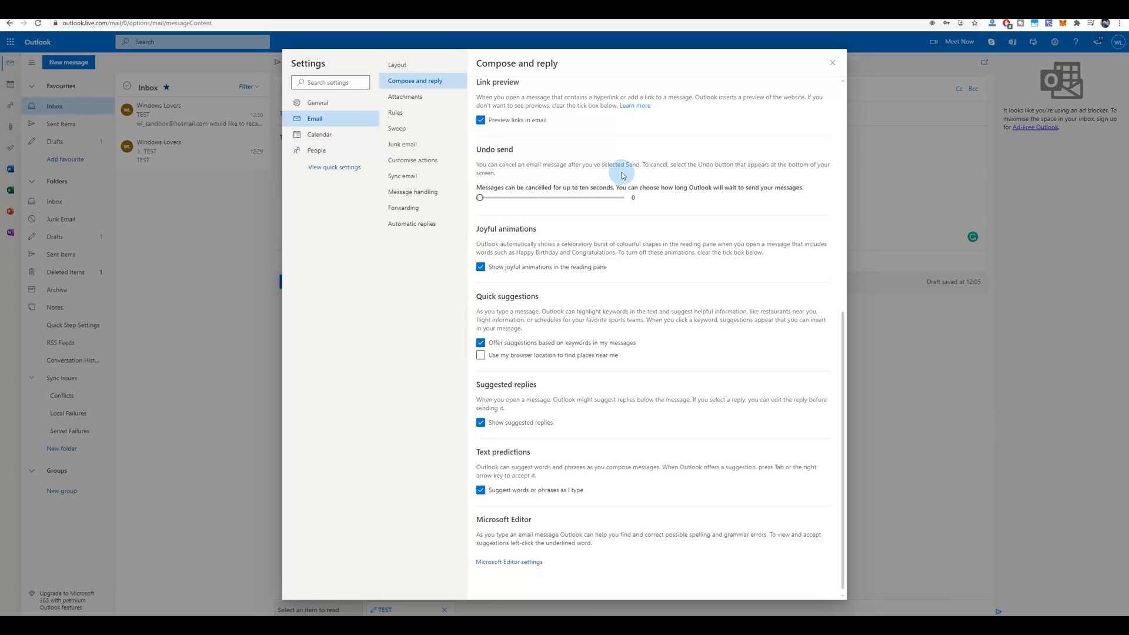
mouse_move(827, 170)
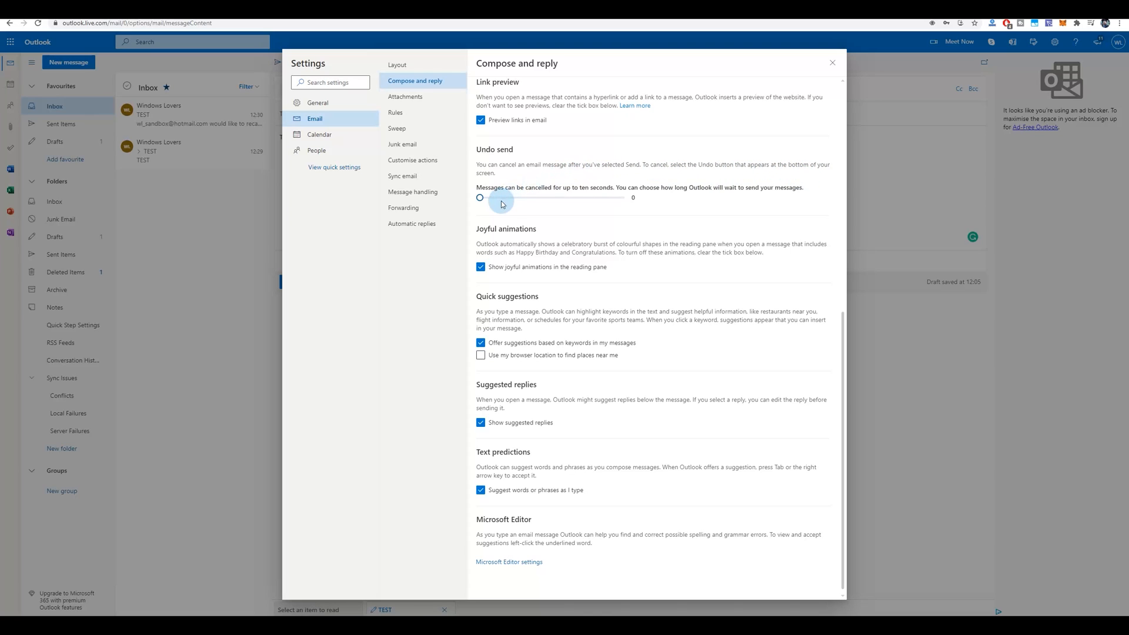
drag(480, 198, 551, 198)
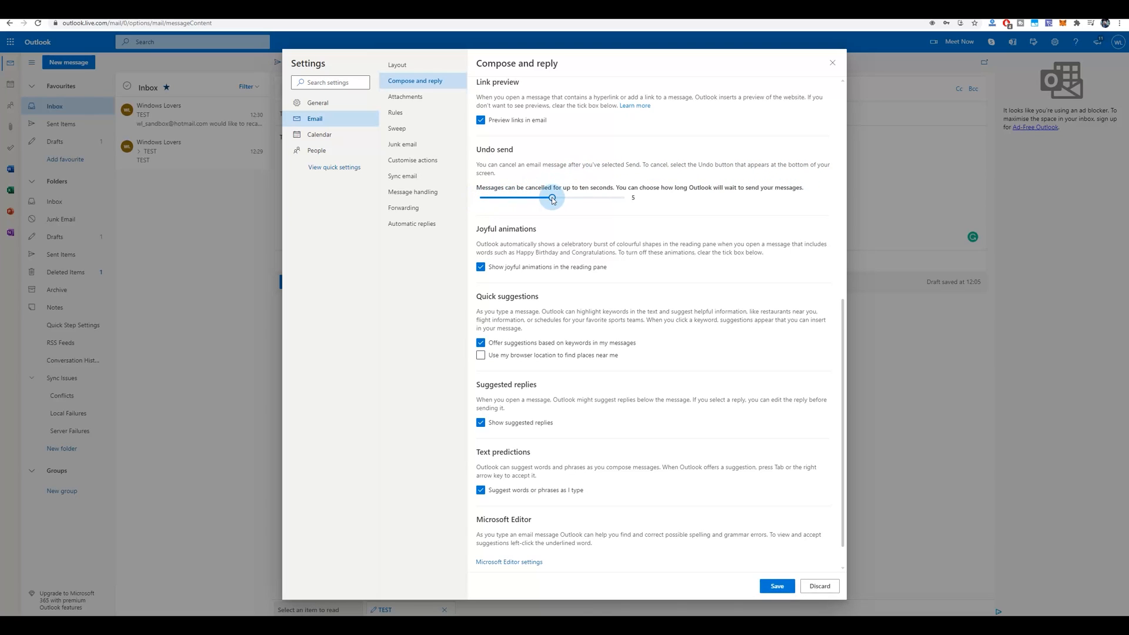
drag(552, 198, 624, 198)
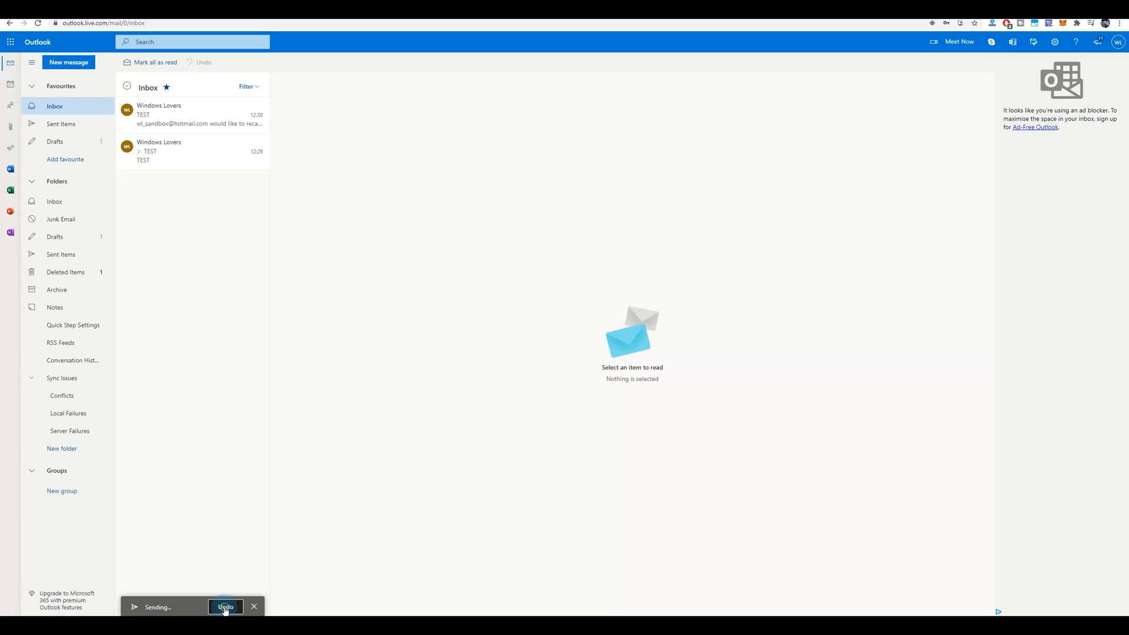
Undo the TEST message while it is sending so the draft reopens.
click(226, 607)
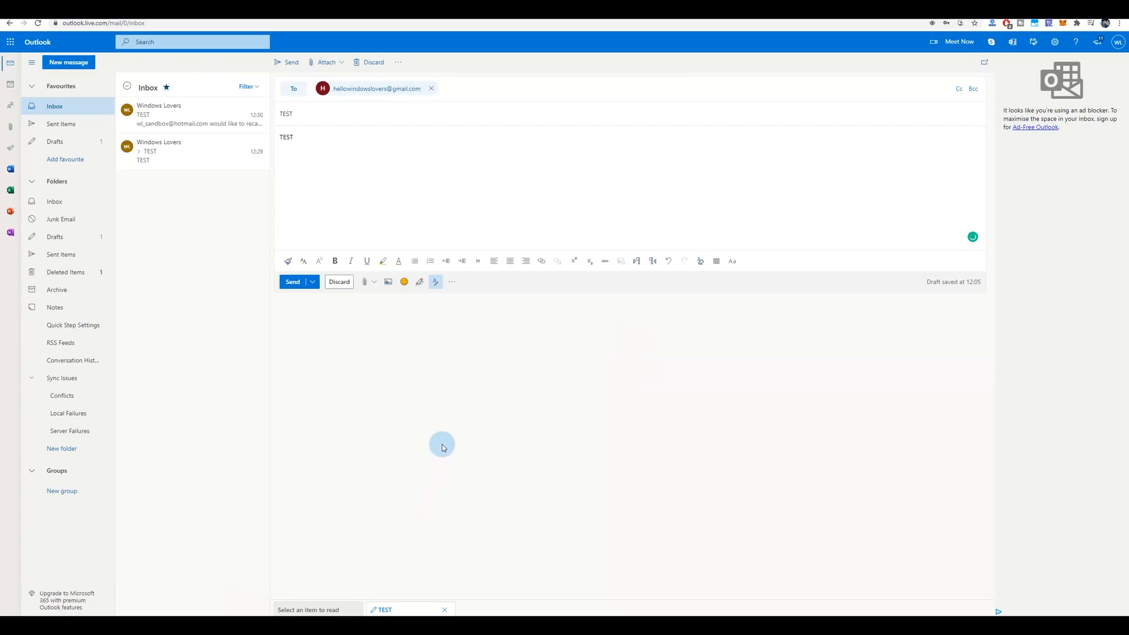